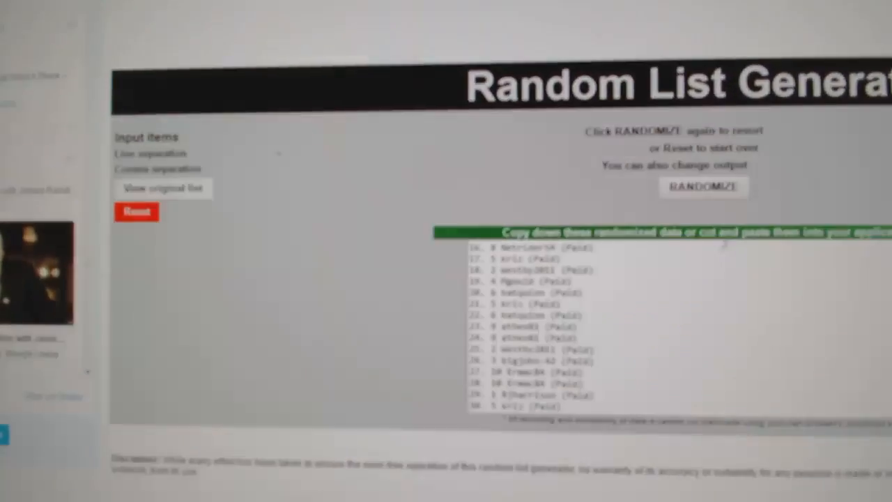
Step: Randomize the 30 paid participant entries once more and copy the resulting list
scroll(down, 3)
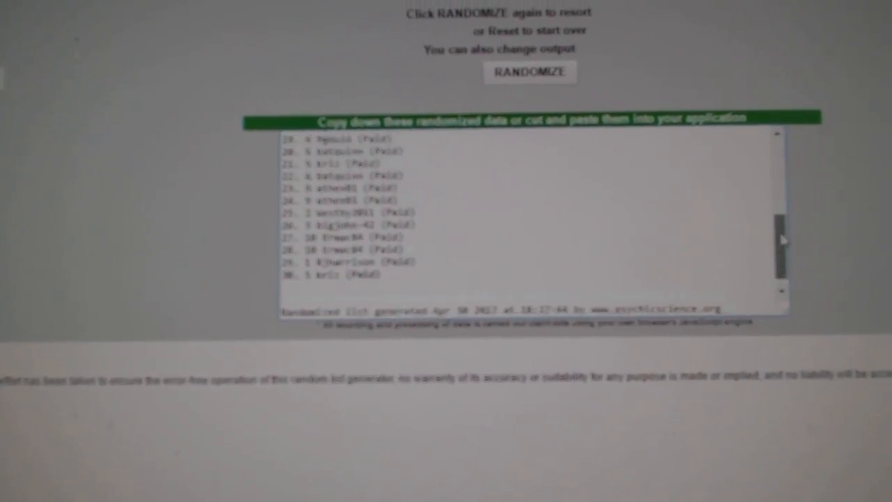
click(530, 73)
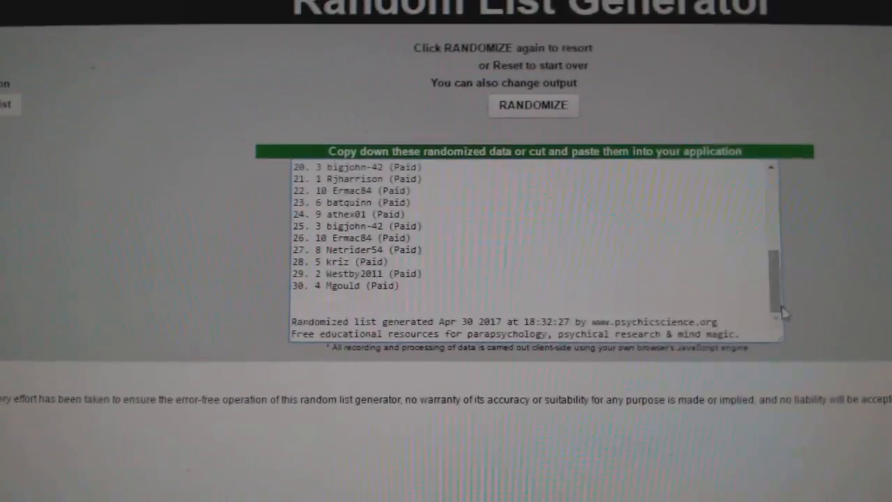
right_click(383, 209)
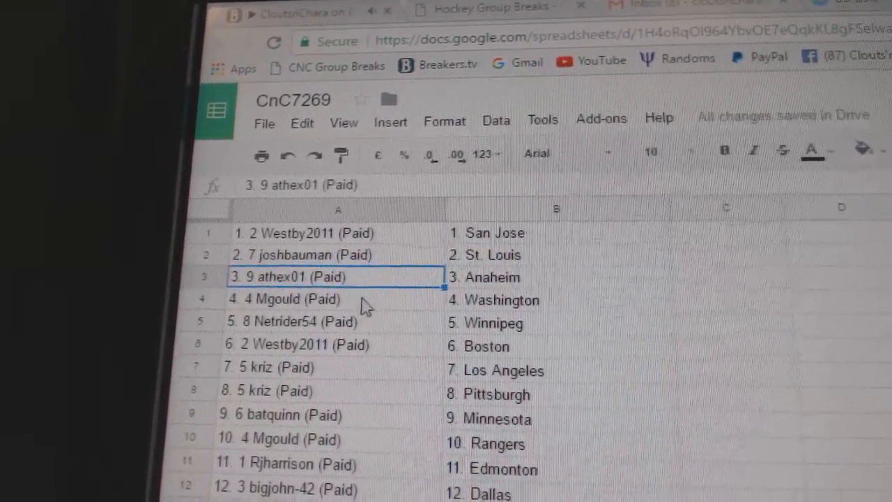
Step: Paste the randomized names into A1:A30 beside the NHL teams and review the pairings down to Ottawa
click(293, 312)
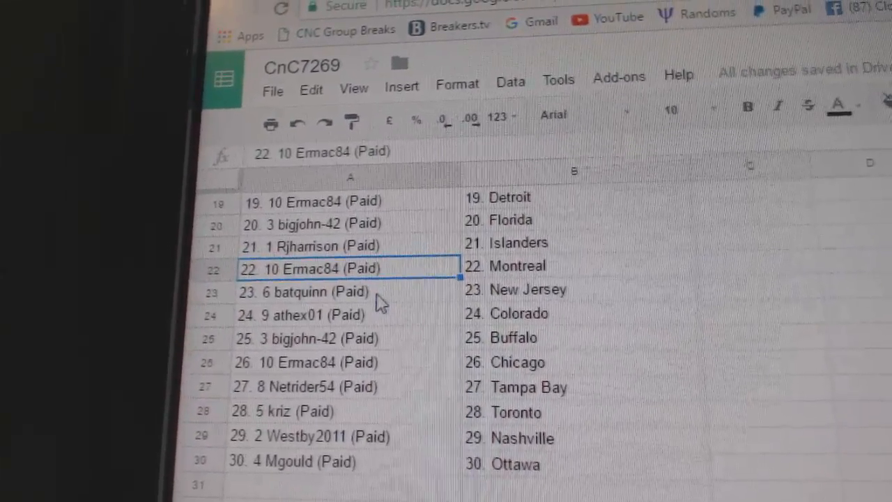
click(314, 298)
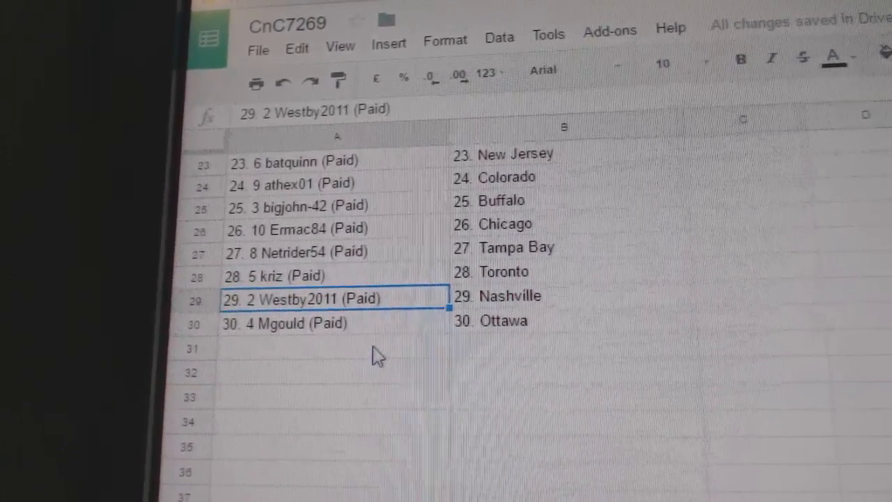
click(313, 324)
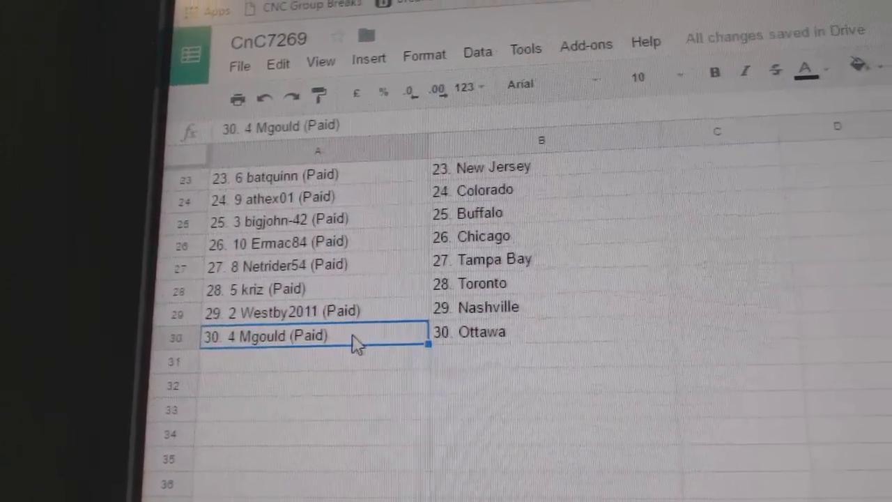